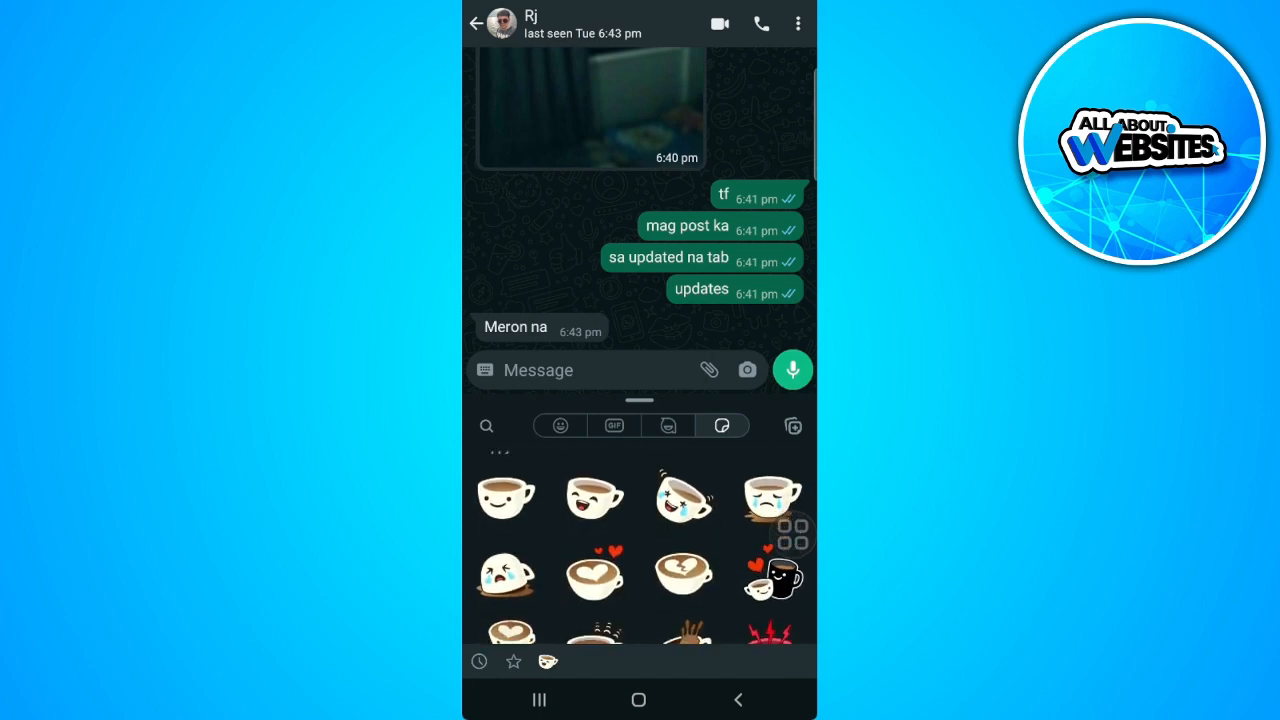
- Scroll the Cuppy pack to reach the coffee-cup sticker for the add-to-favorites prompt
scroll(down, 3)
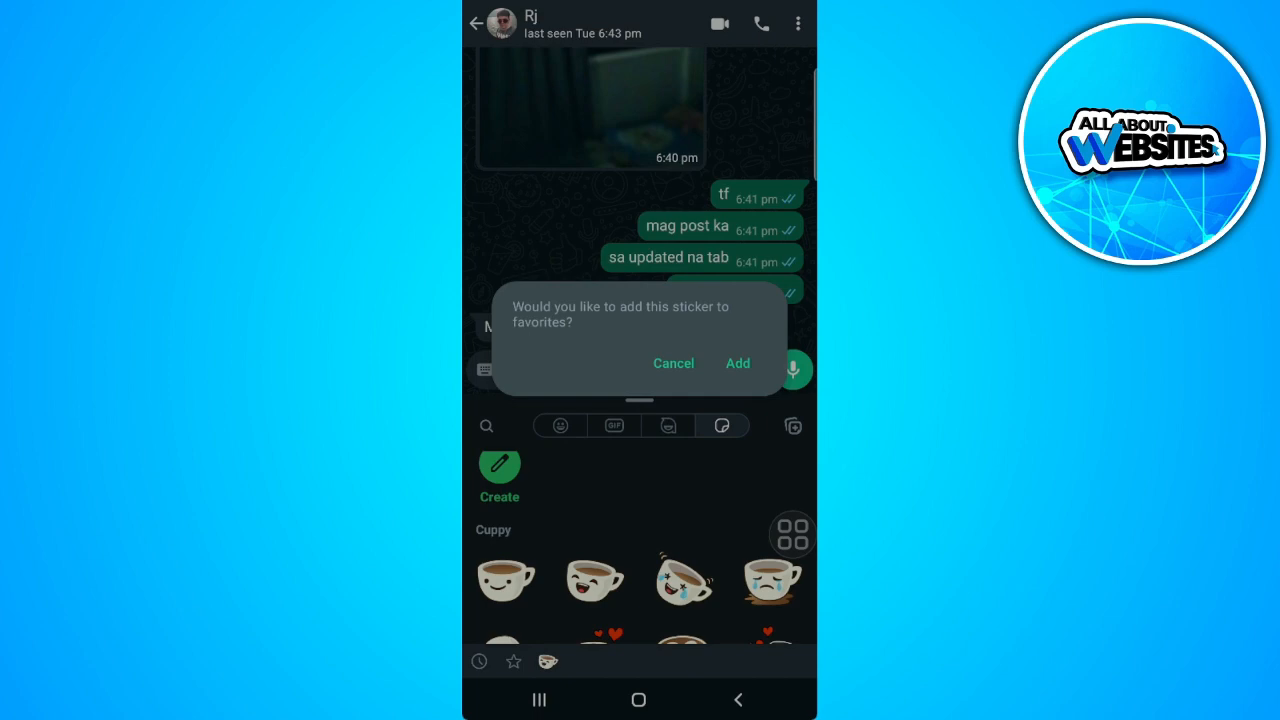
- Confirm Add to favorites and send the crying-laughing cup and heart latte stickers
click(736, 362)
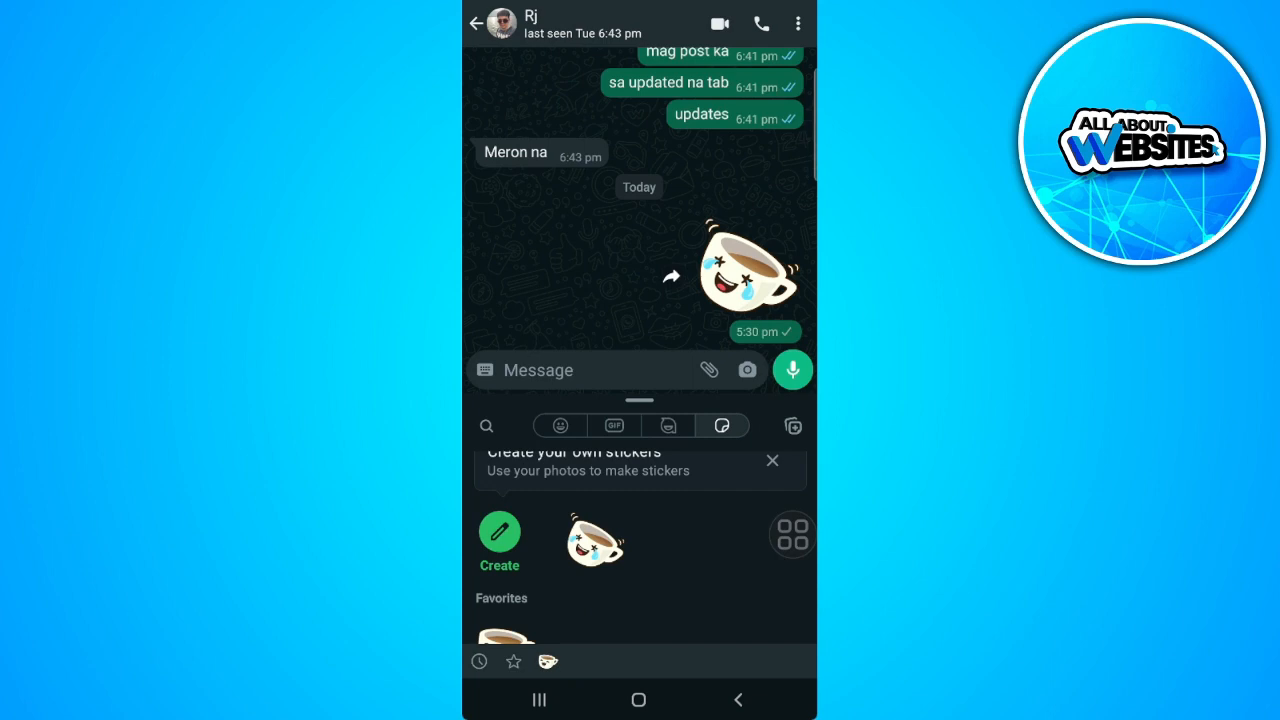
click(596, 576)
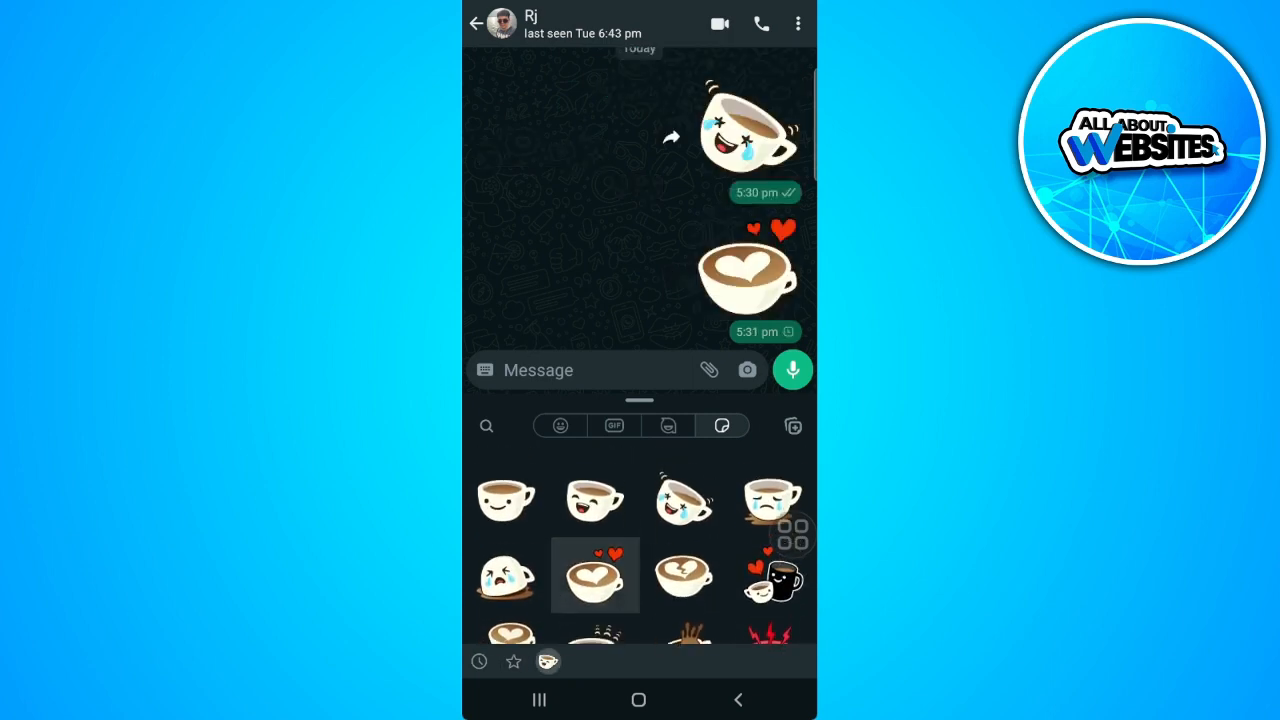
click(594, 574)
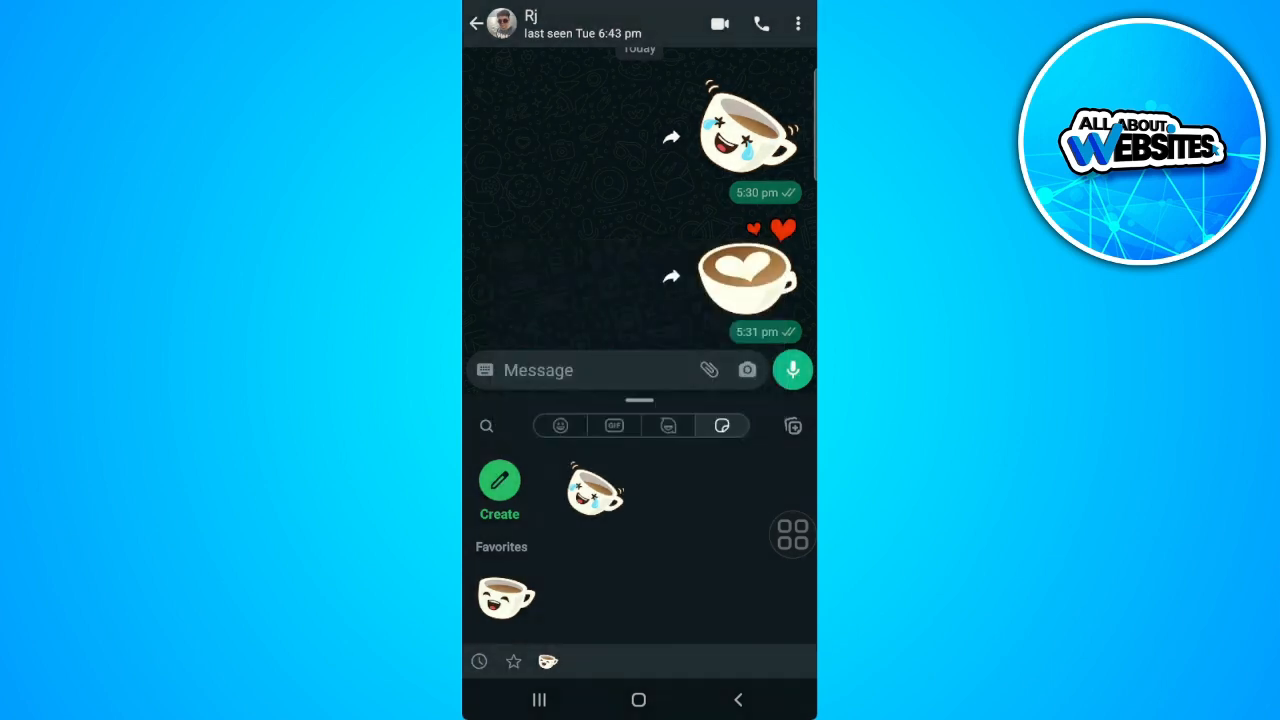
- Remove the winking cup sticker from Recents, leaving the favorited cup
click(596, 490)
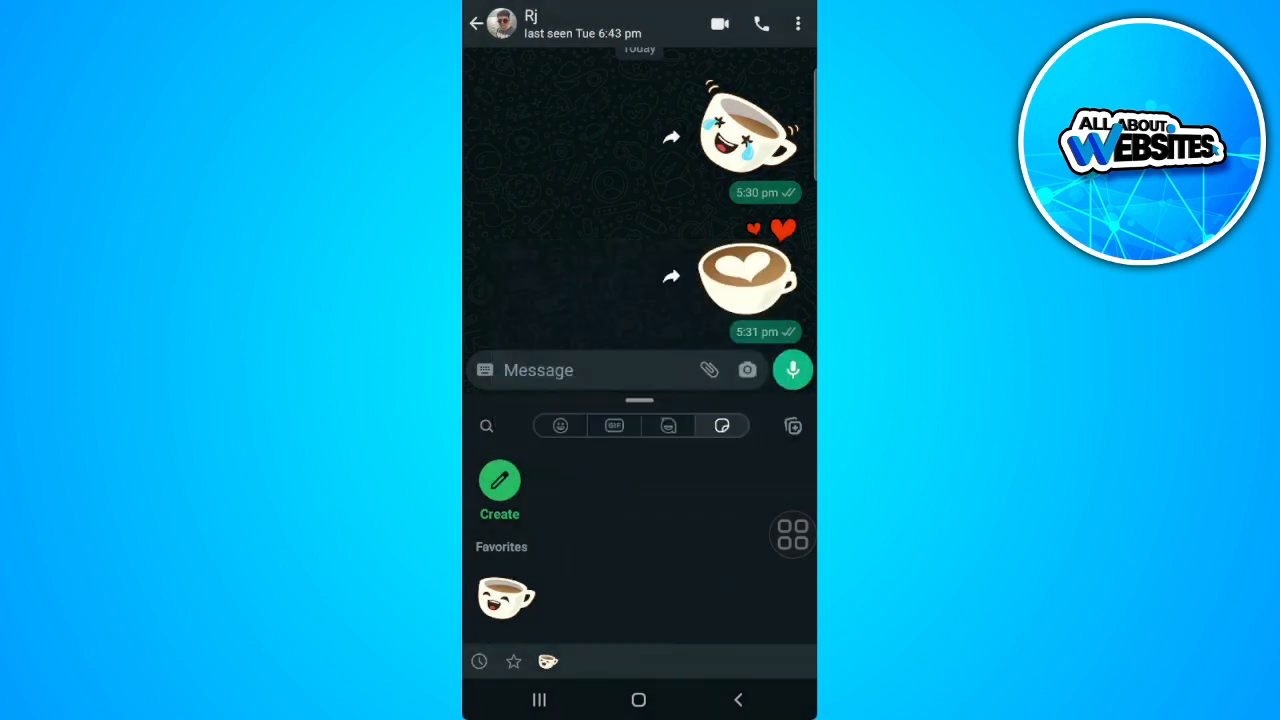